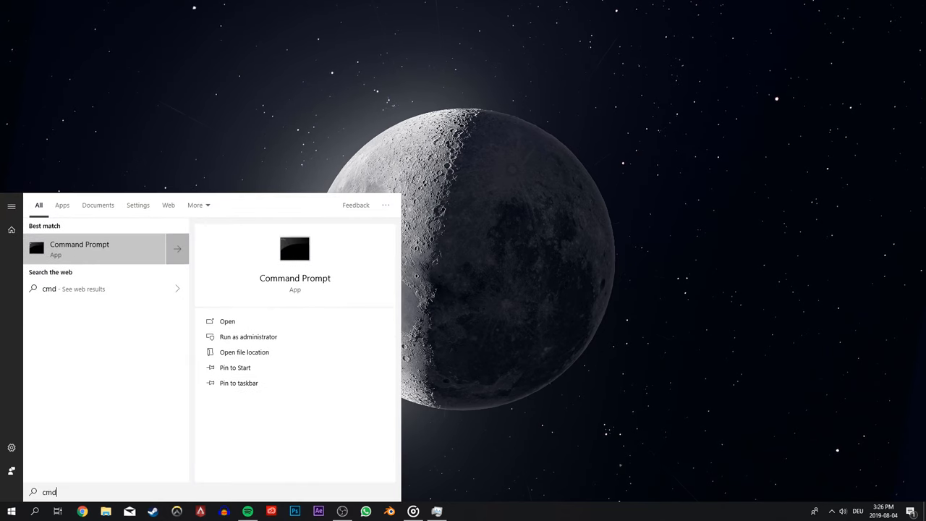
- Launch Command Prompt from the Start menu's cmd search result
click(227, 321)
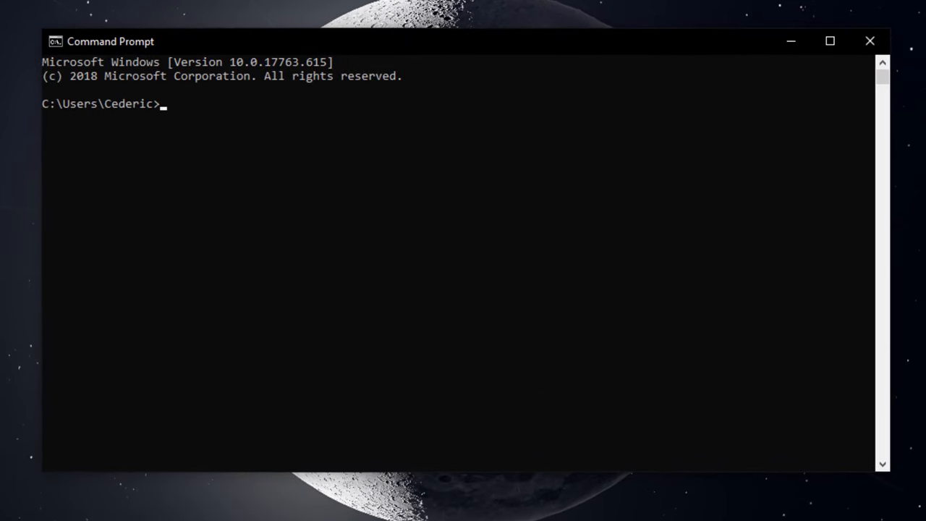
- Run ipconfig /flushdns to clear the DNS cache, then begin a ping to google.com
text(ipconf)
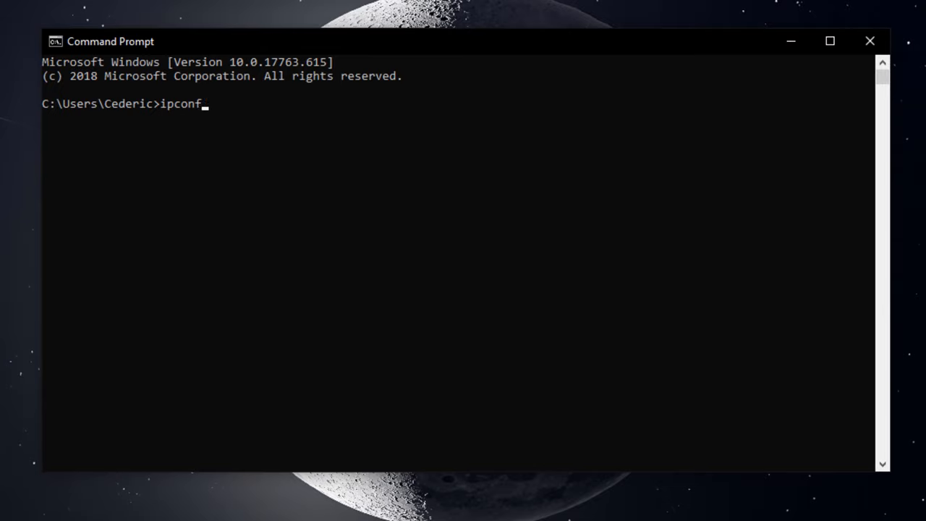
text(ig /flushdns)
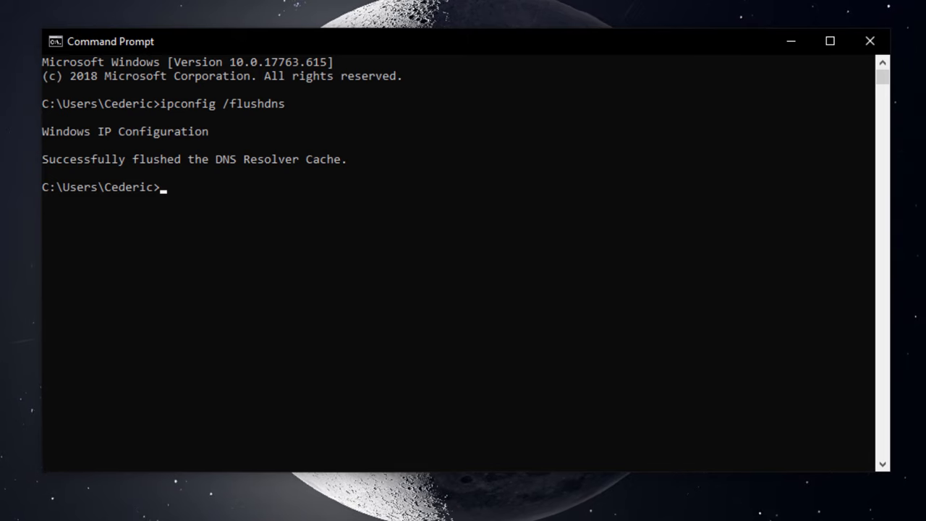
text(ping google.com)
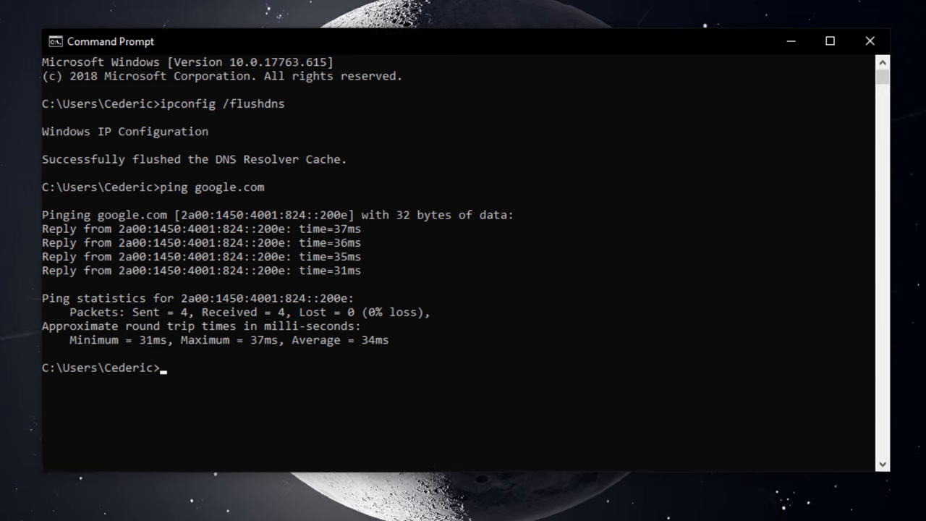
- Enter ping google.com -t for a continuous connectivity check
text(ping go)
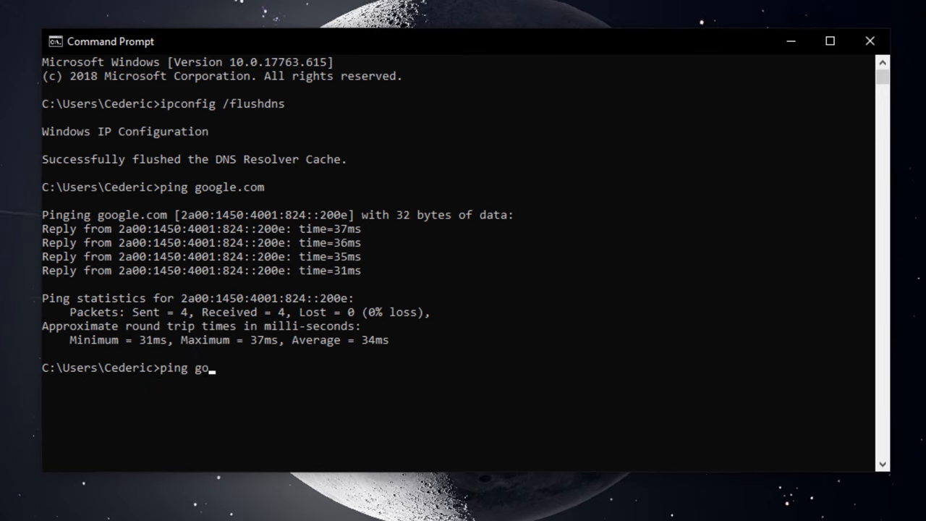
text(ogle.com)
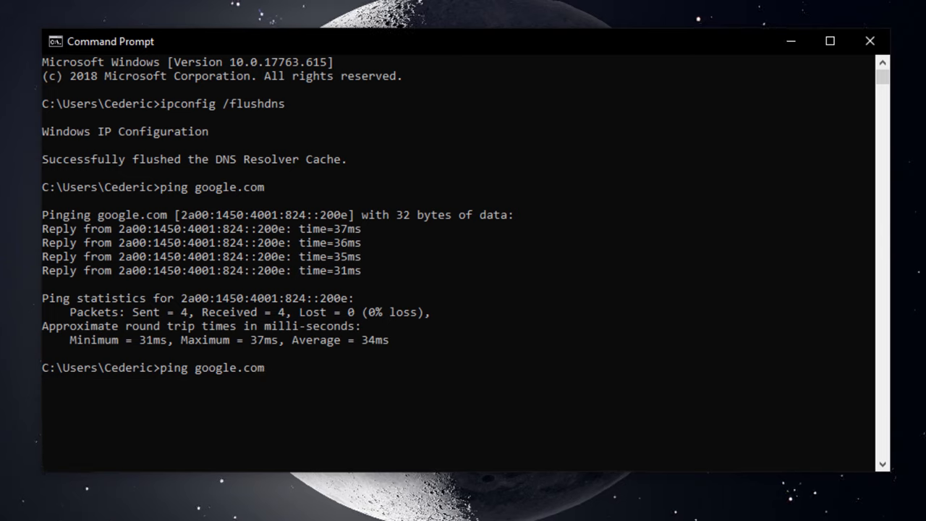
text(-t)
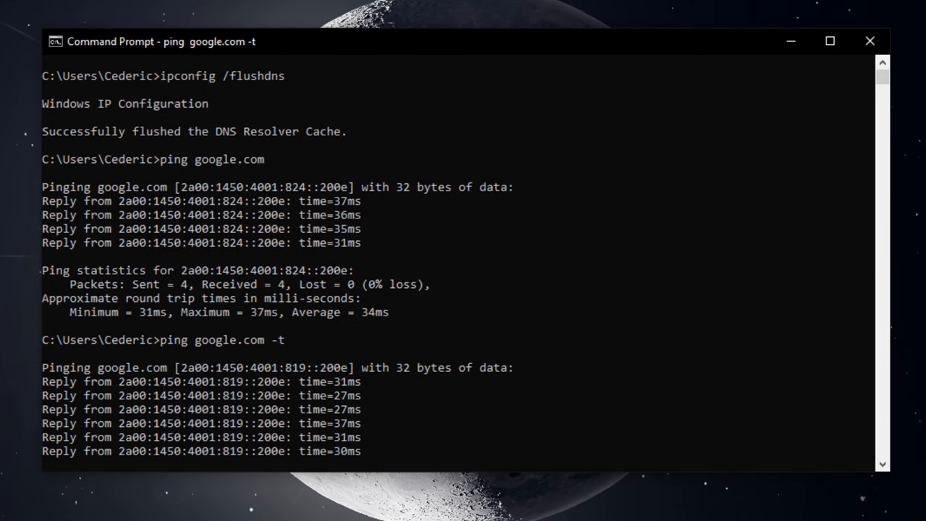
- Scroll through the continuous ping replies to google.com (around 25–40 ms)
scroll(down, 3)
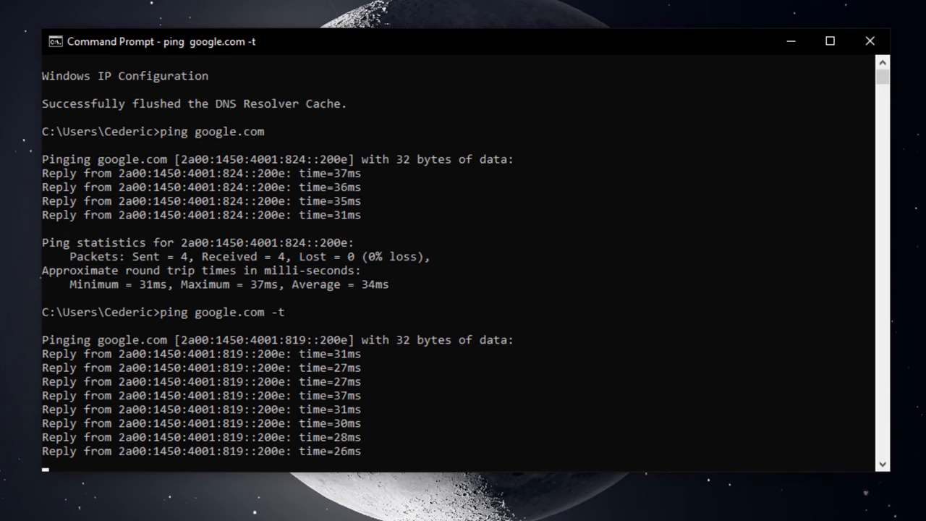
scroll(down, 3)
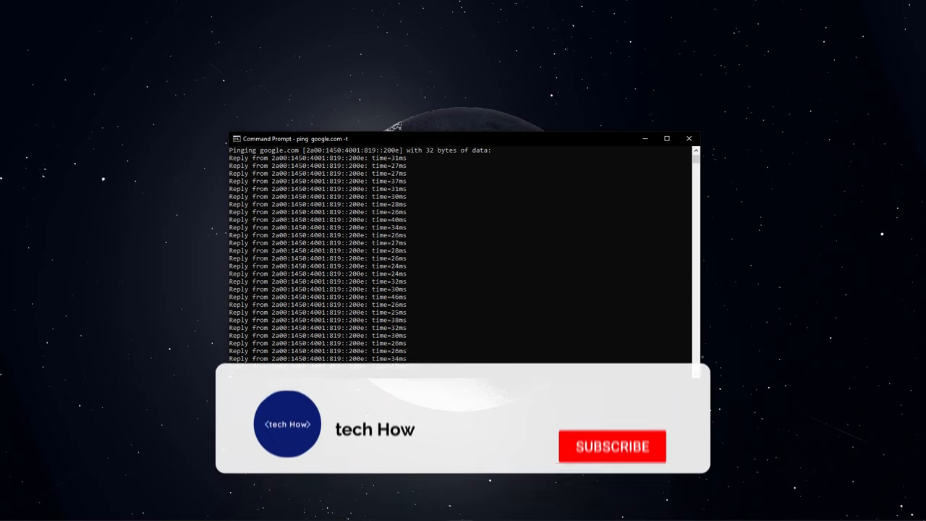
- Switch from Command Prompt to the Chrome browser
click(612, 445)
text(spee)
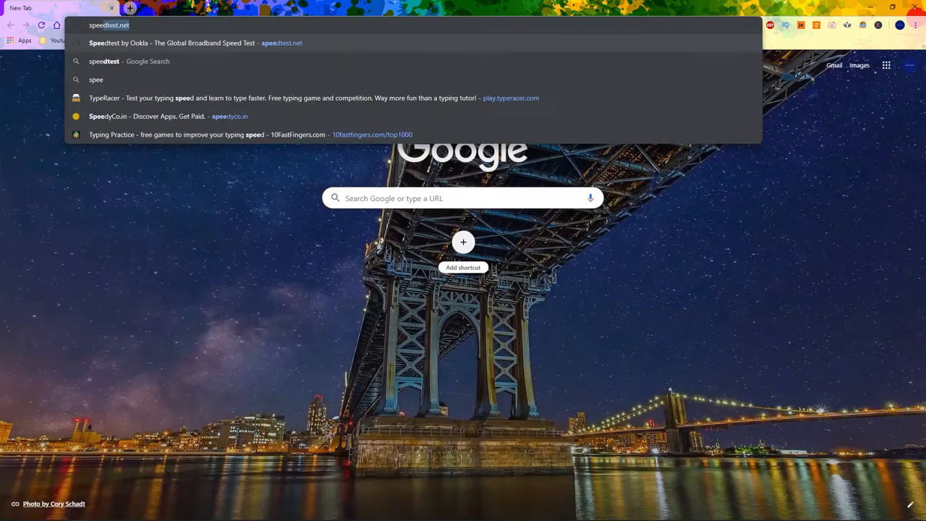
- Load speedtest.net and start the Ookla speed test on the Vodafone connection
click(173, 43)
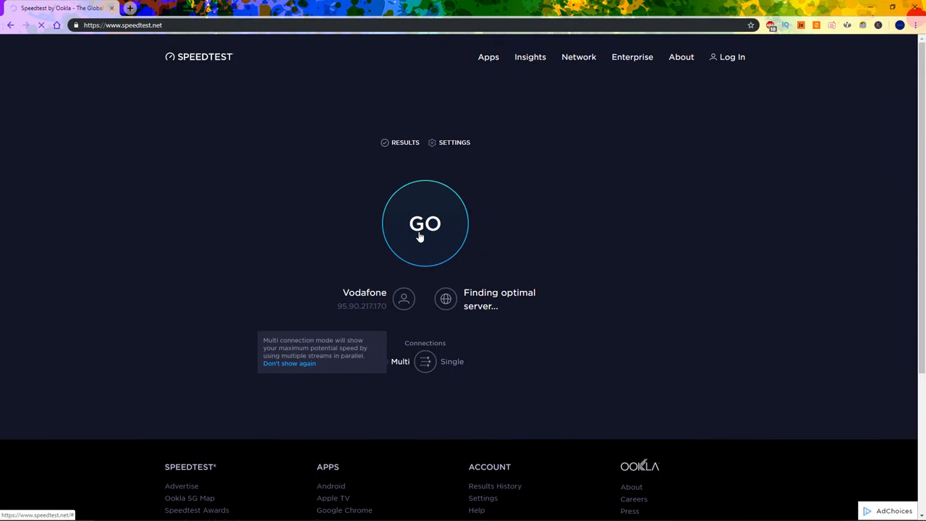
click(425, 223)
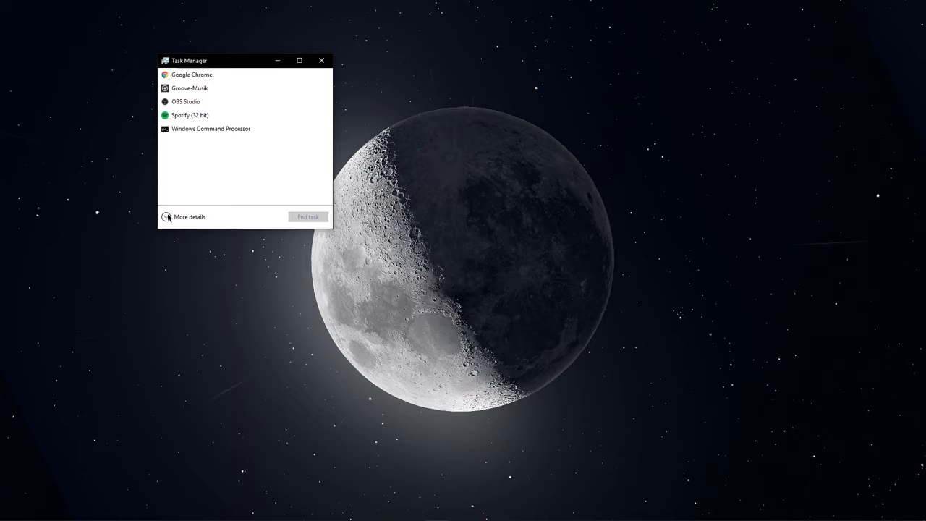
- Expand Task Manager to full details and launch Resource Monitor
click(190, 217)
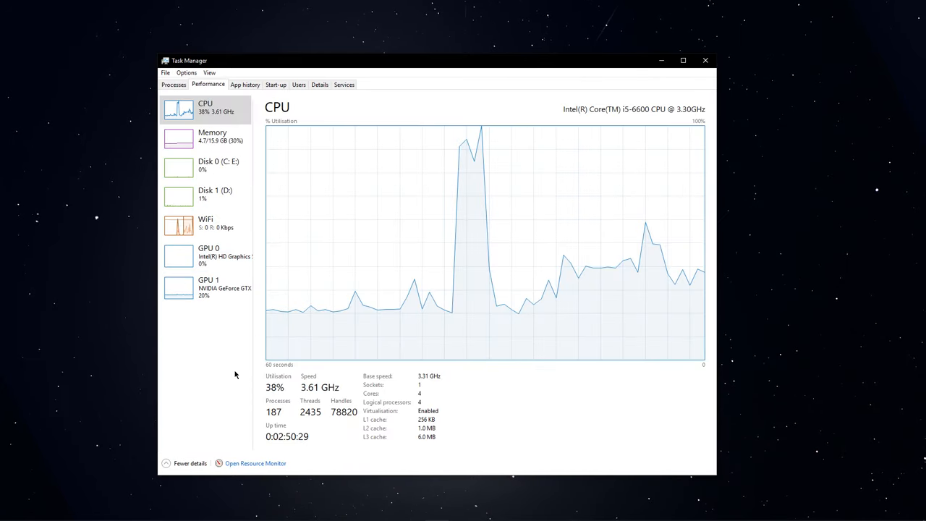
click(254, 463)
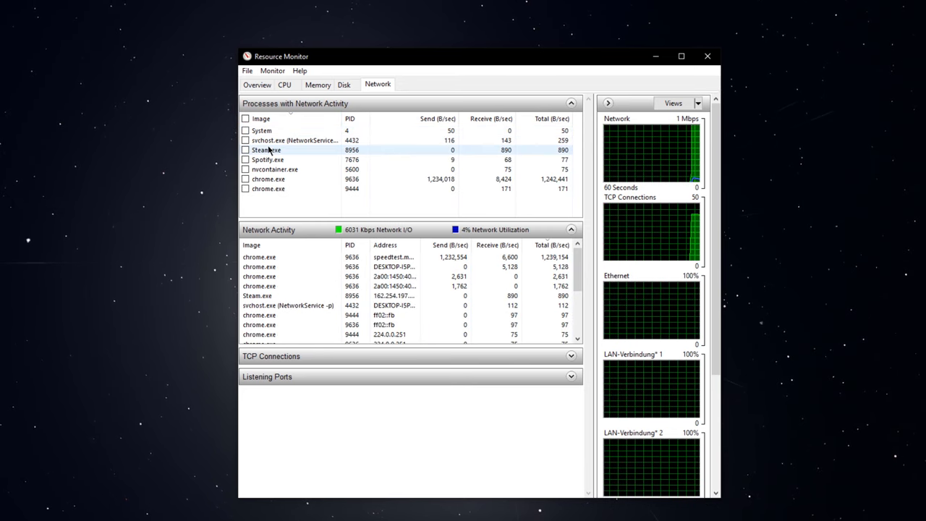
- Inspect a process in the Network activity list, then close Resource Monitor
right_click(267, 179)
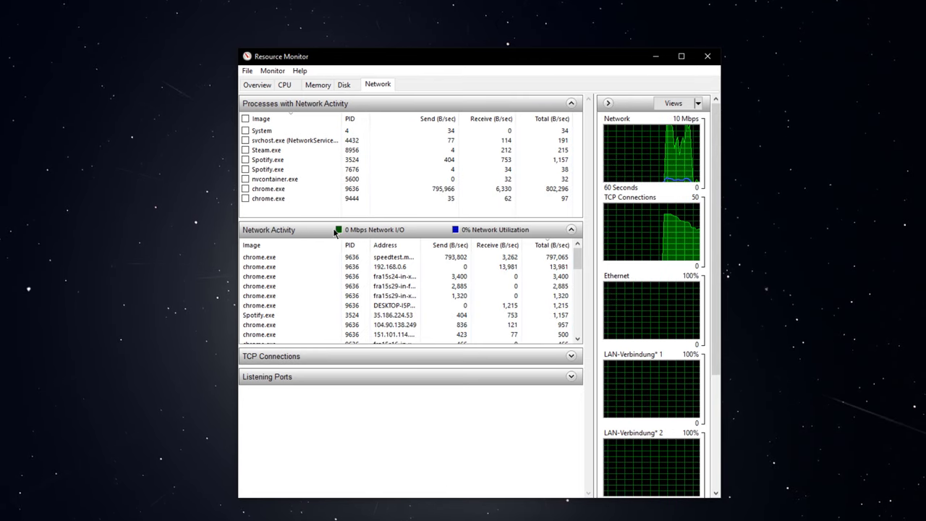
mouse_move(470, 235)
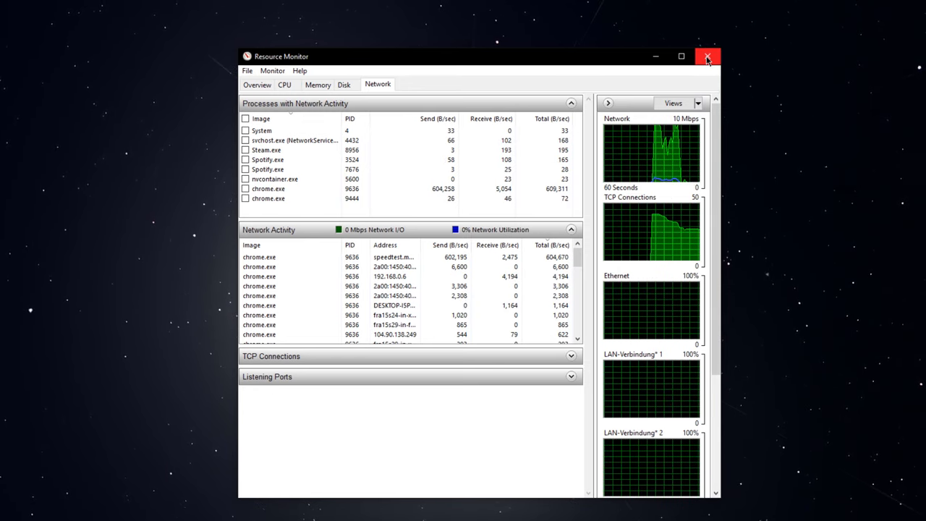
click(707, 56)
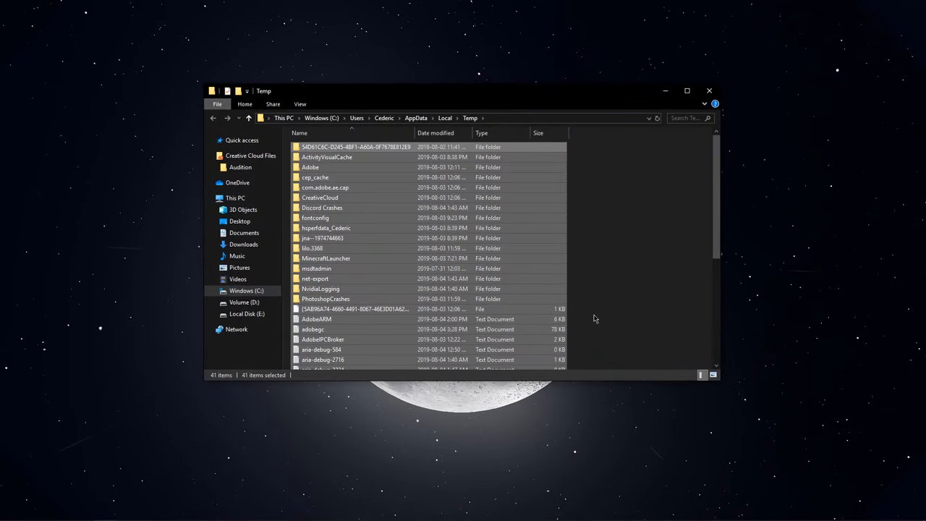
mouse_move(518, 425)
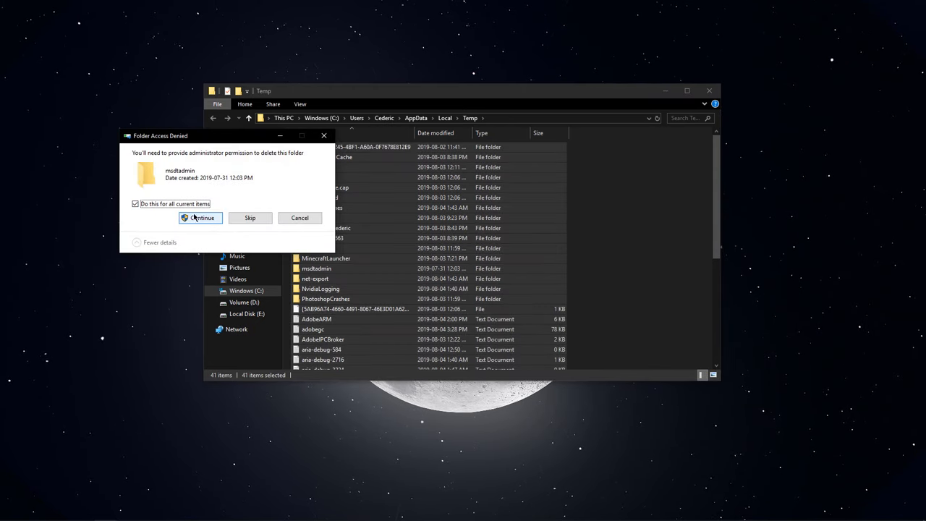
- Confirm deleting the Temp folder contents with admin permission, skipping all in-use files
click(200, 217)
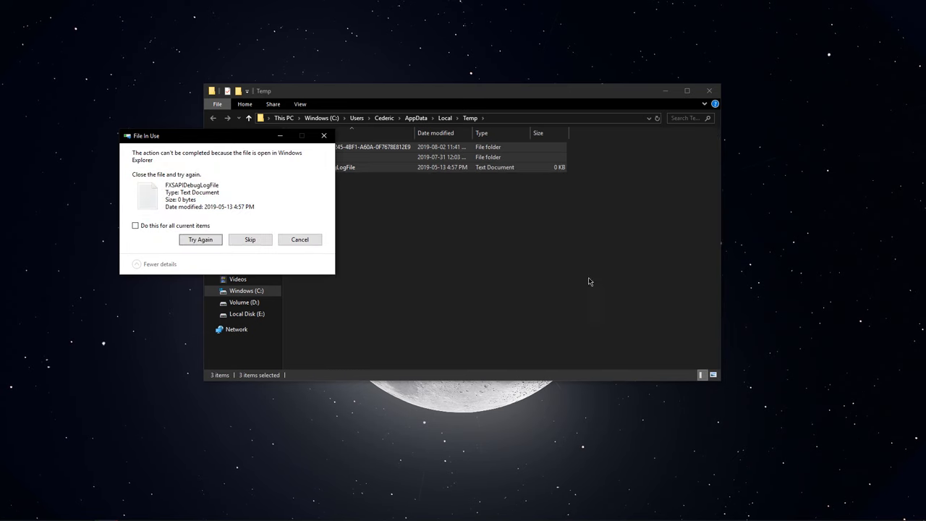
click(136, 225)
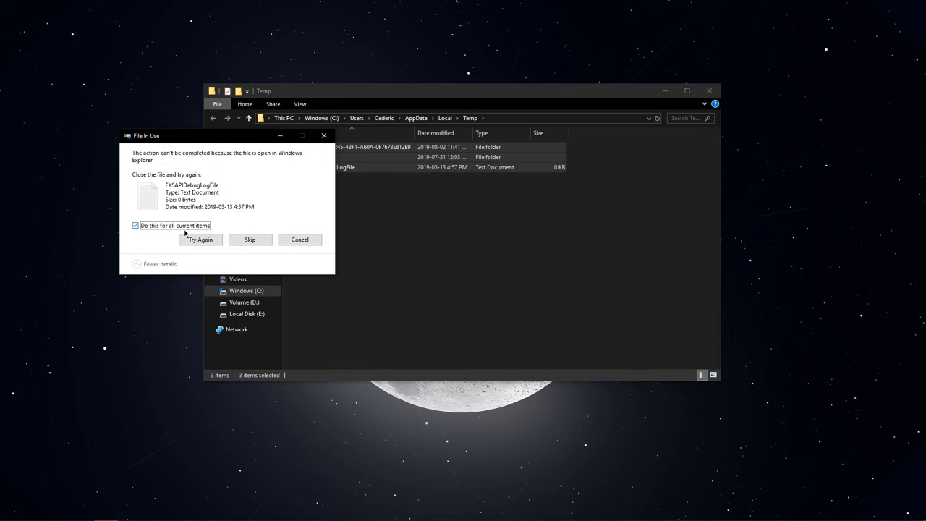
click(200, 240)
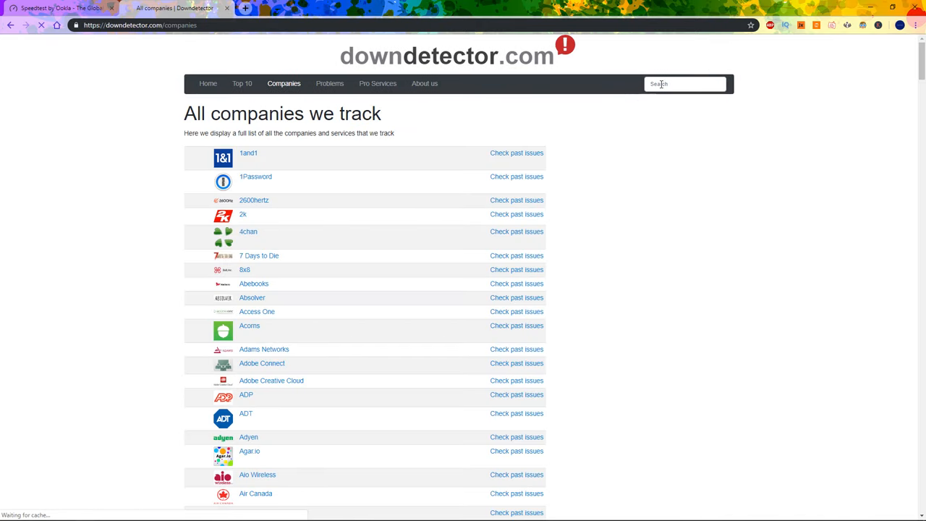
- Search Downdetector for Fortnite and open its live outage map
text(fortnite)
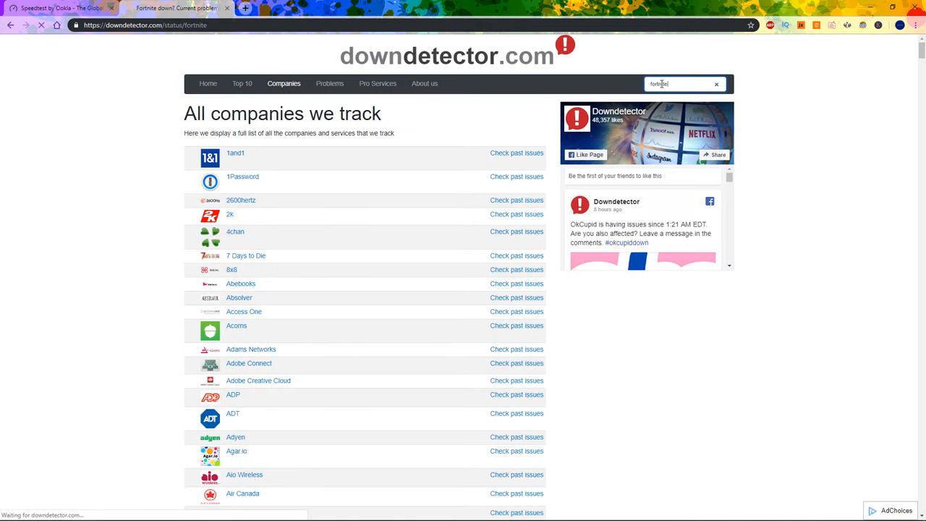
key(Return)
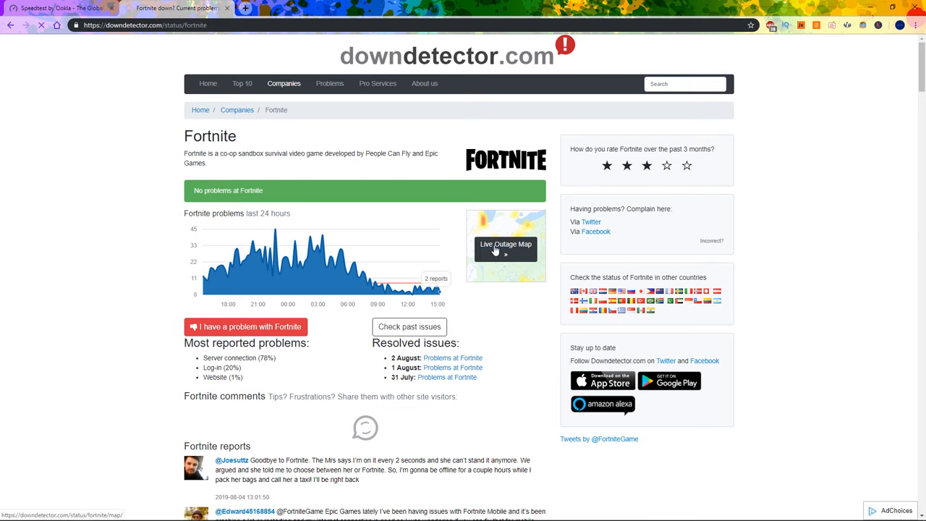
click(504, 243)
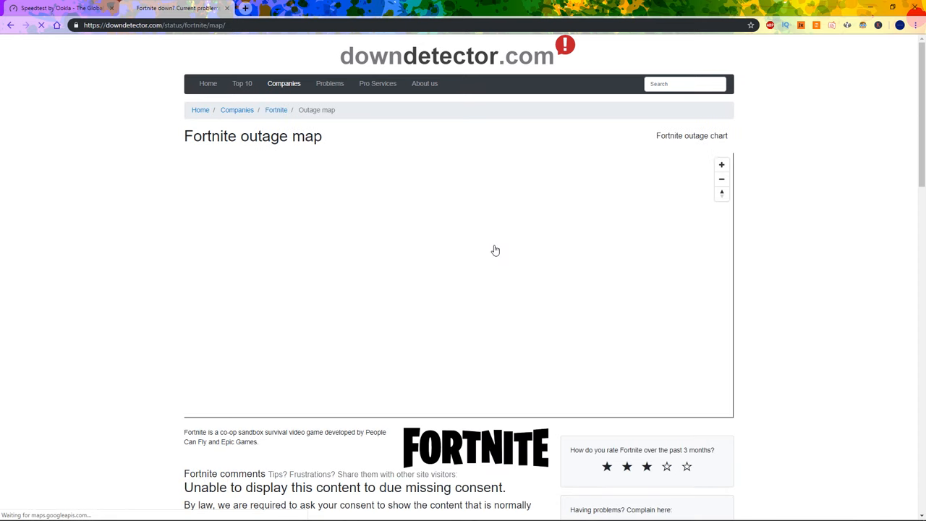